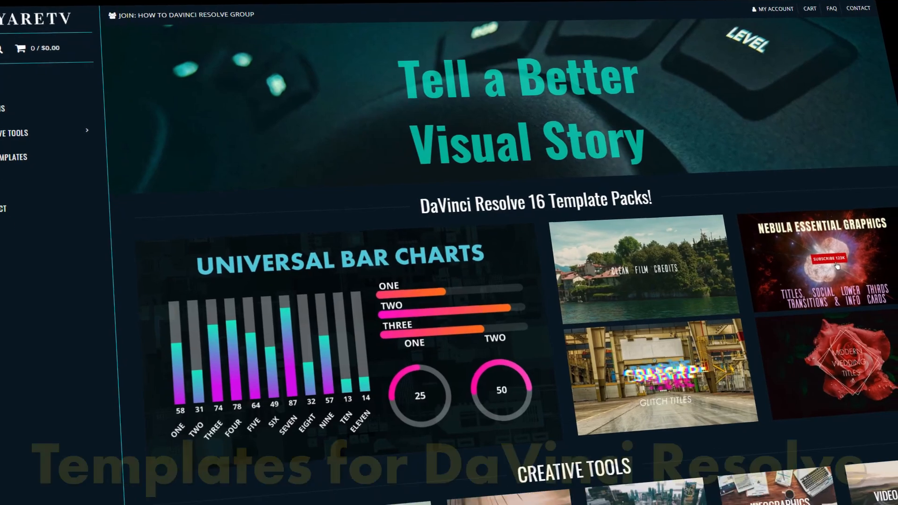
Step: Open the Project files and archives project and switch to the Edit page
scroll("down", 3)
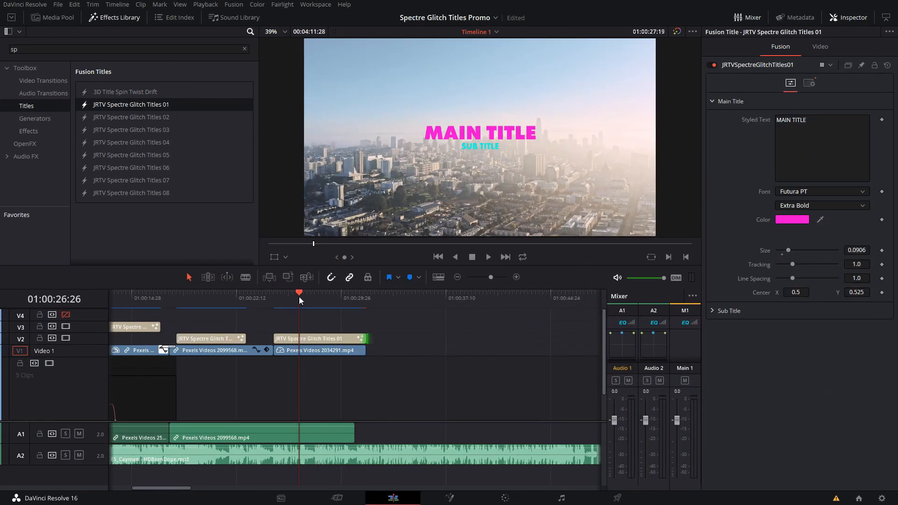
left_click(420, 494)
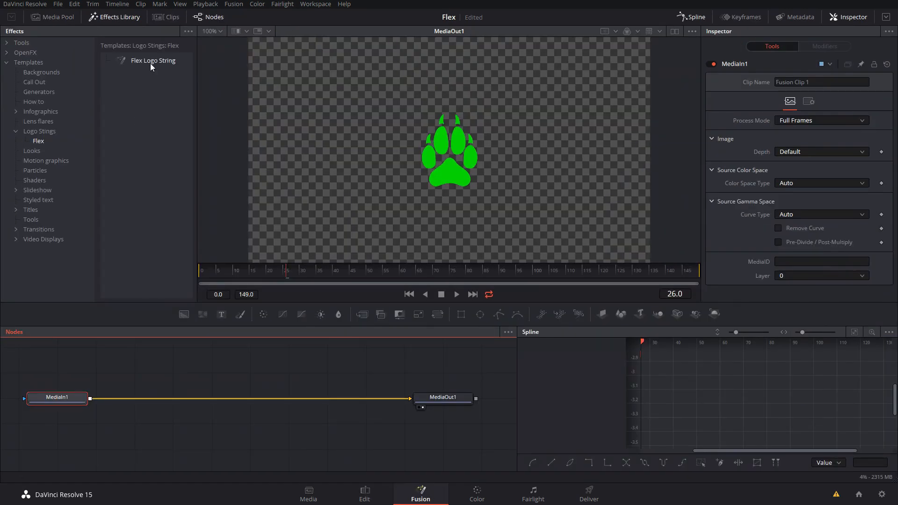
left_click(364, 494)
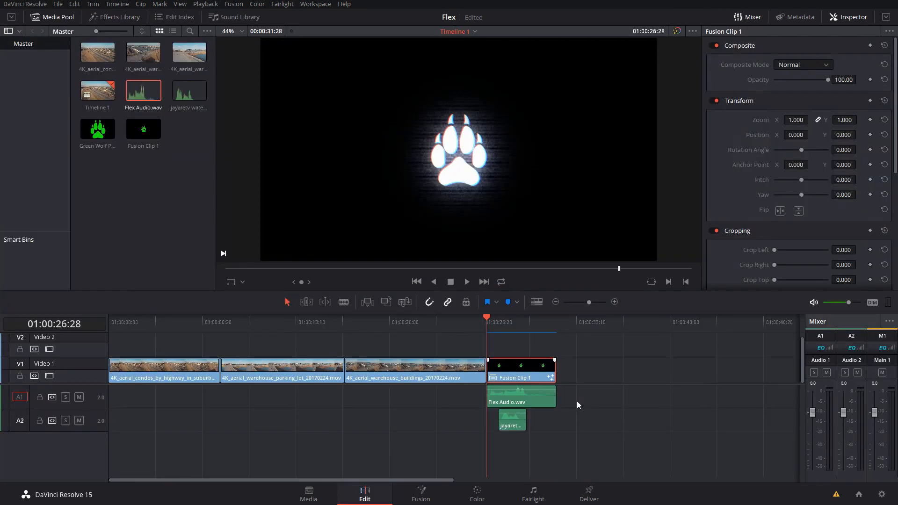
left_click(466, 281)
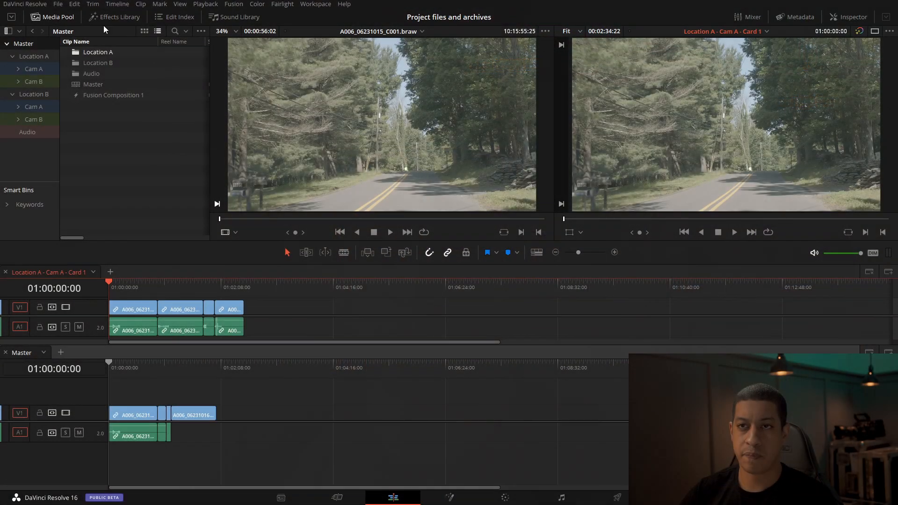
left_click(57, 4)
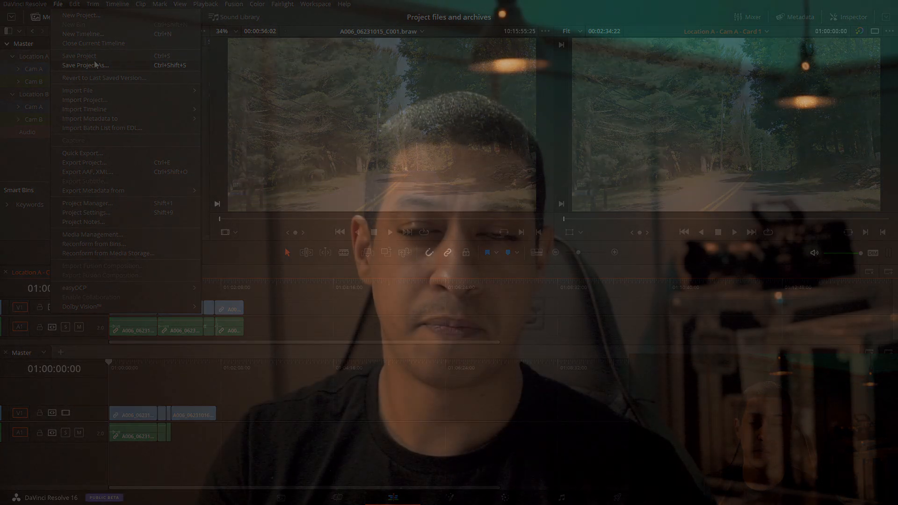
left_click(314, 5)
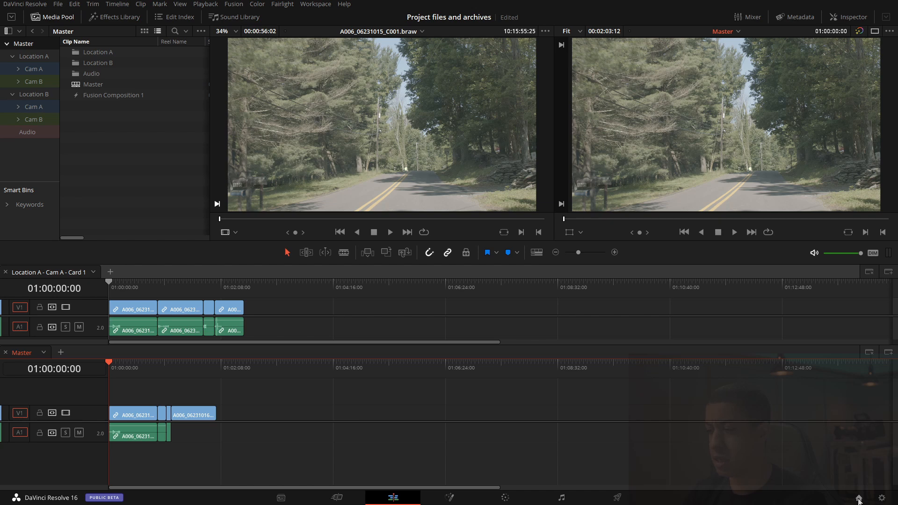
Step: Open the Project Manager and toggle thumbnail view, then return to list view
left_click(857, 497)
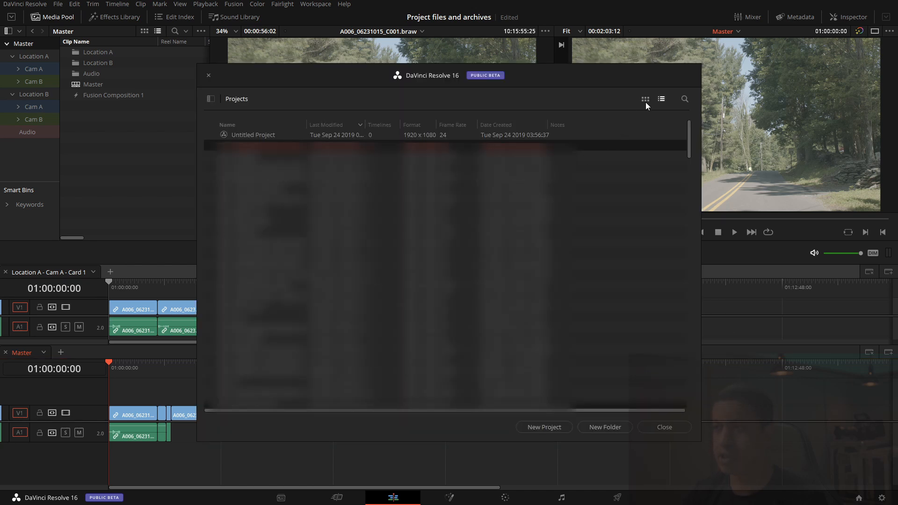
left_click(645, 99)
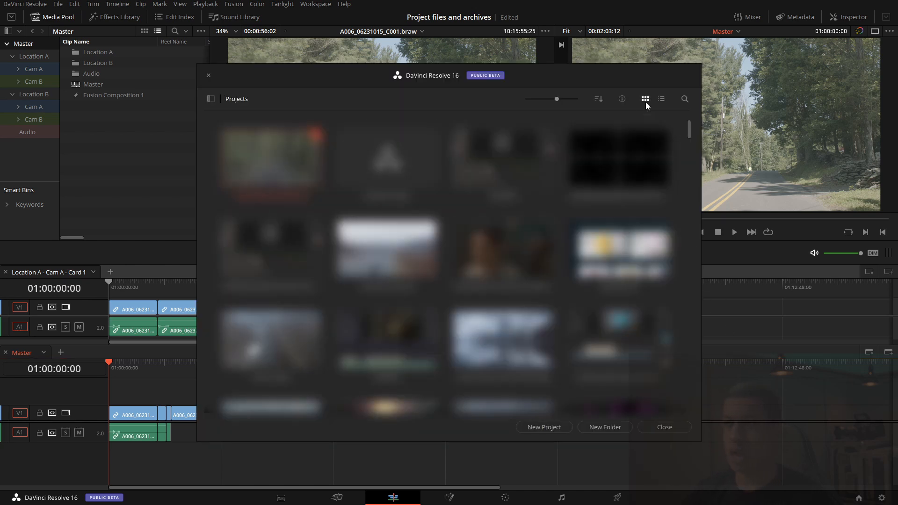
left_click(660, 99)
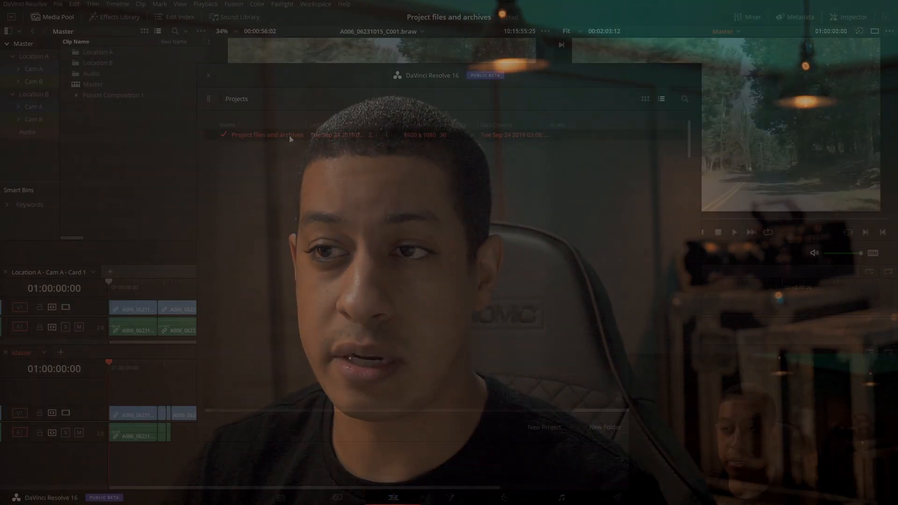
Step: Bring up the context menu for the Project files and archives project
right_click(266, 135)
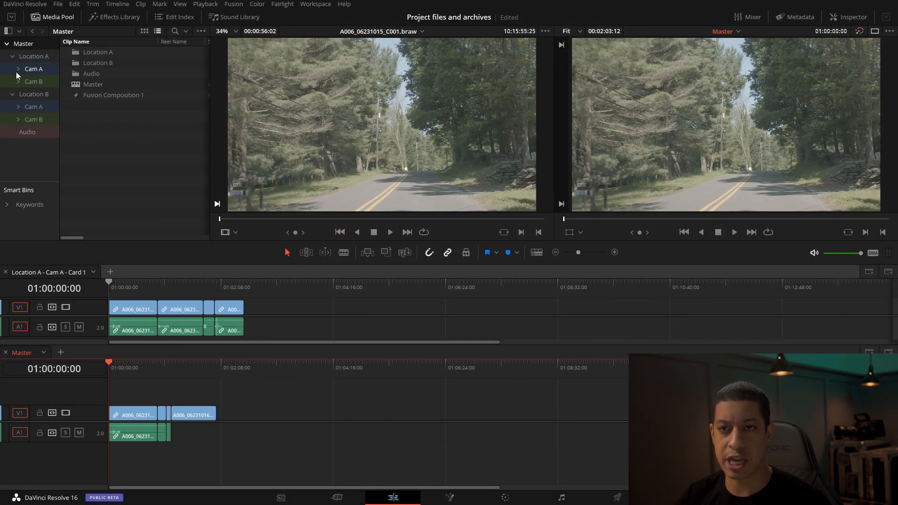
Step: Expand Location A > Cam A to show Card 1 and Card 2
left_click(18, 69)
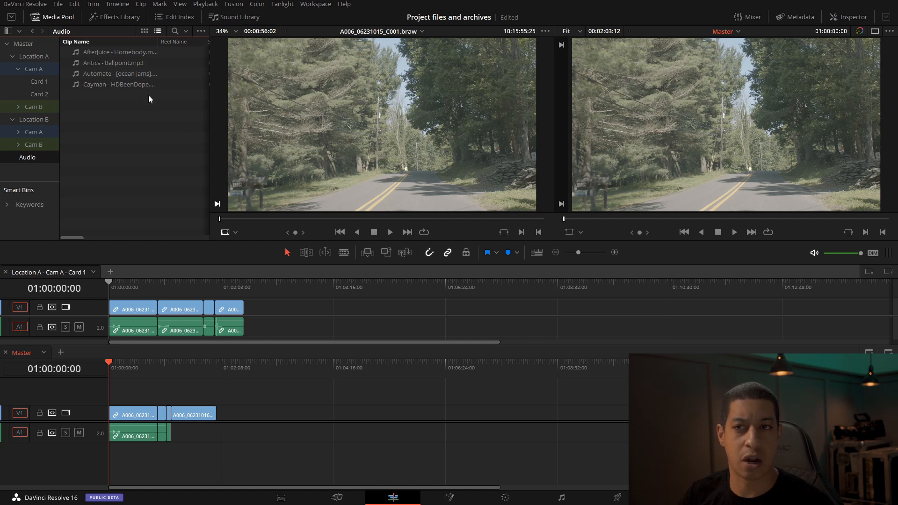
mouse_move(145, 104)
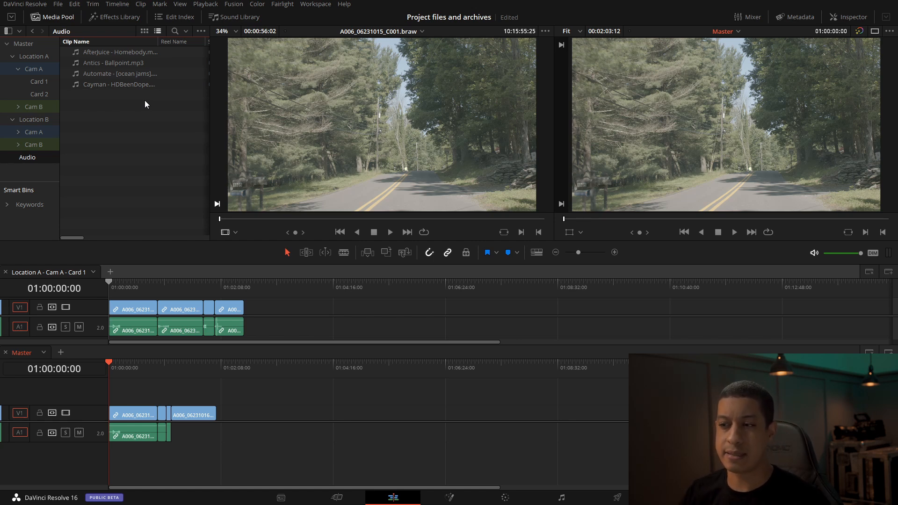
mouse_move(191, 308)
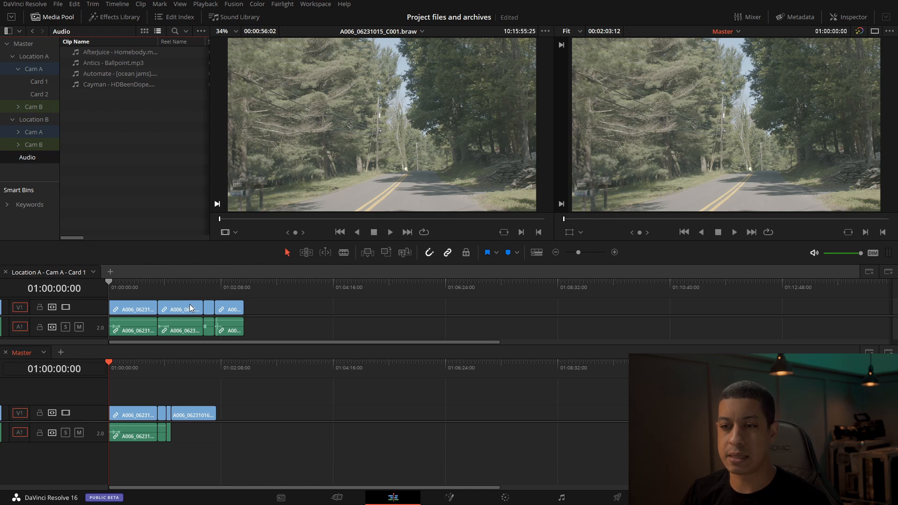
mouse_move(260, 321)
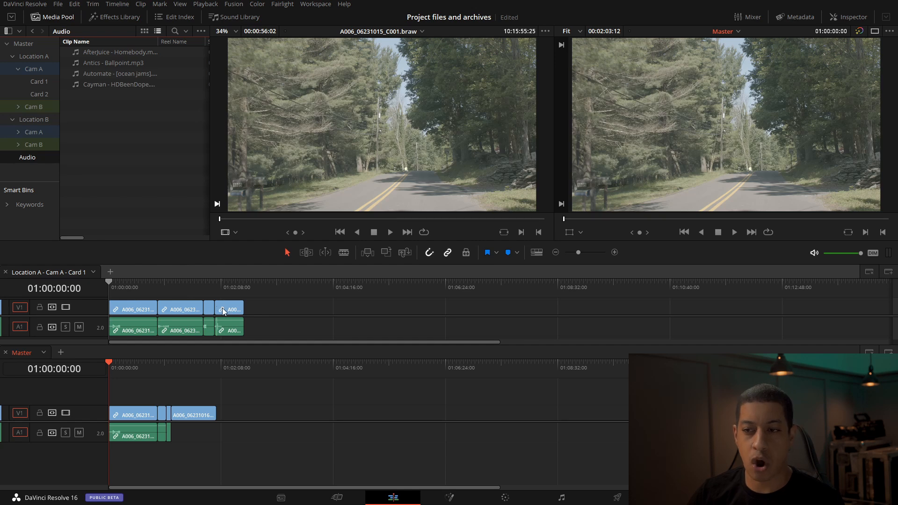
mouse_move(169, 306)
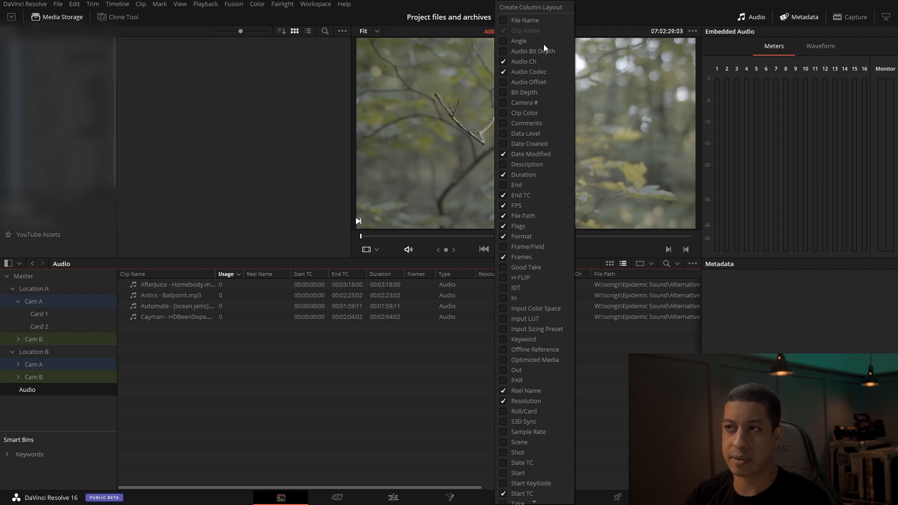
mouse_move(536, 379)
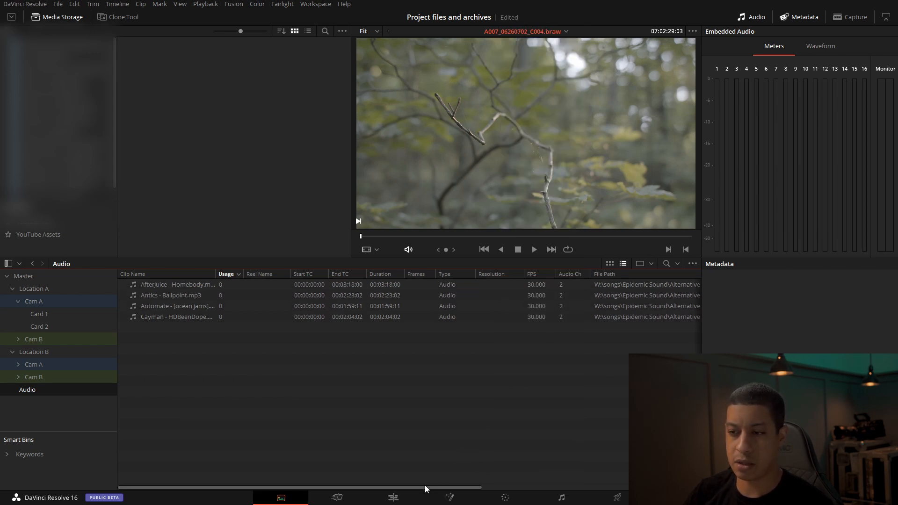
mouse_move(324, 490)
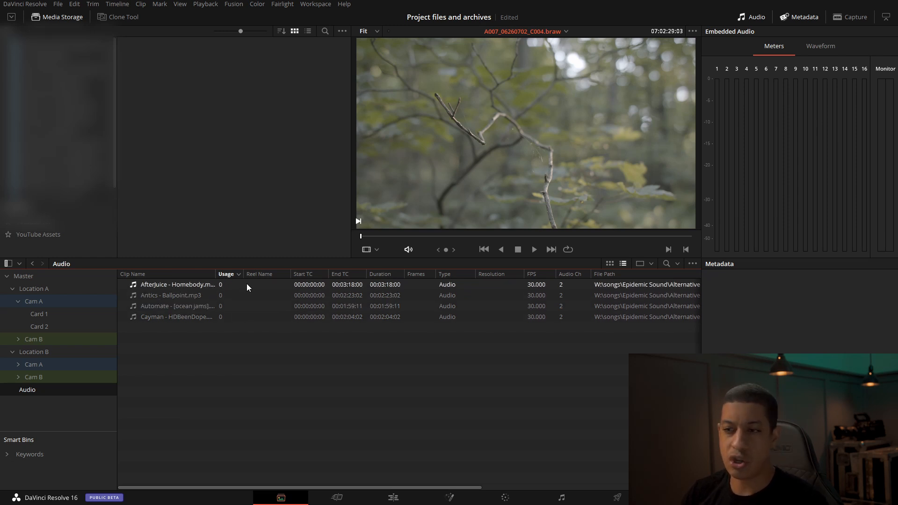
left_click(170, 295)
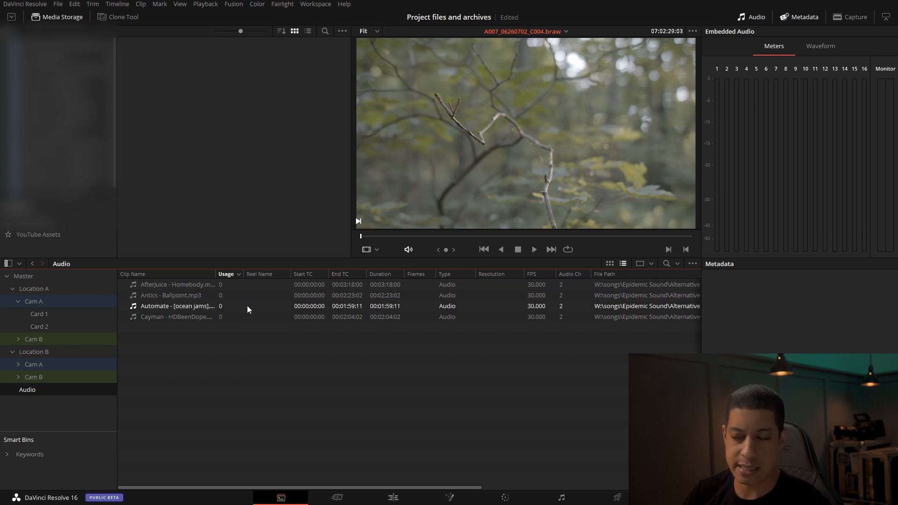
mouse_move(593, 306)
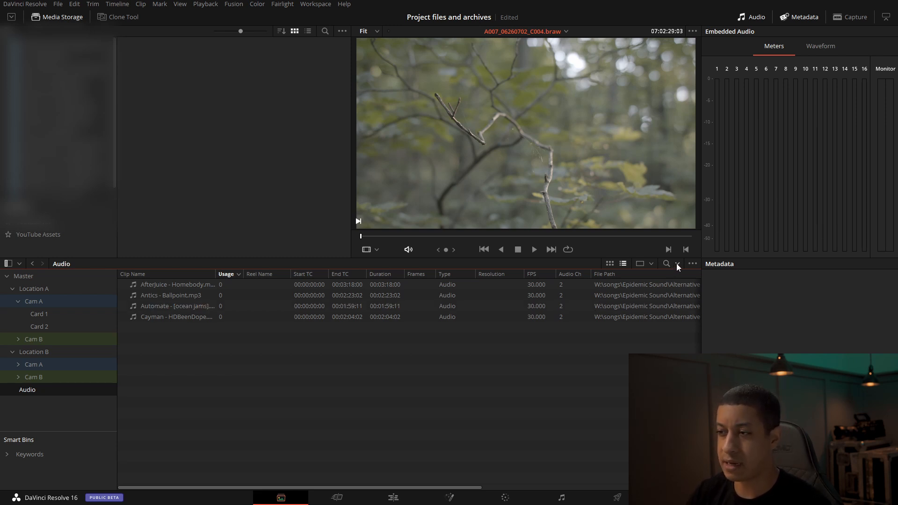
Step: Filter the Audio bin's clips to a Usage value of 0
left_click(676, 263)
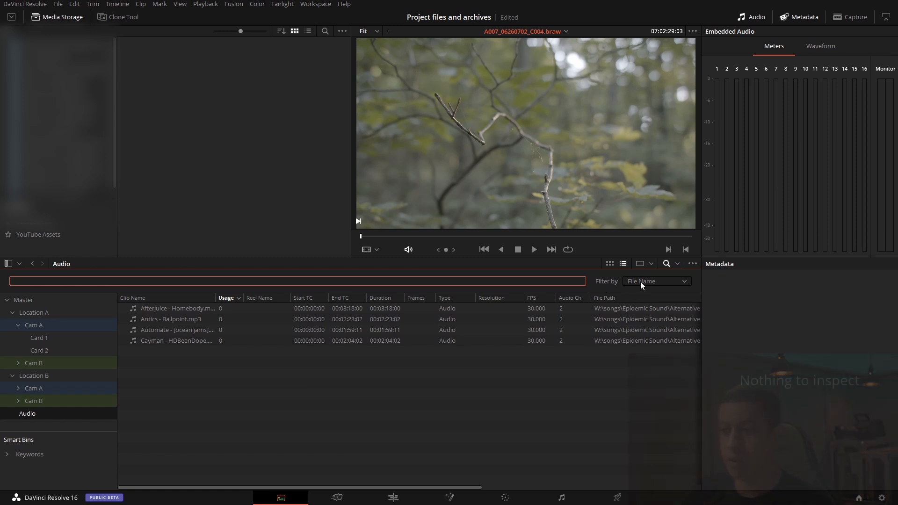
left_click(655, 281)
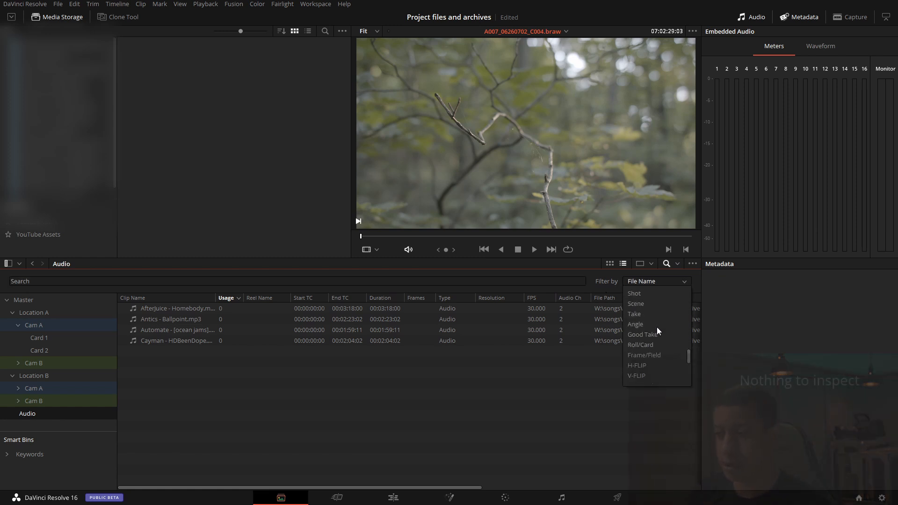
scroll("down", 3)
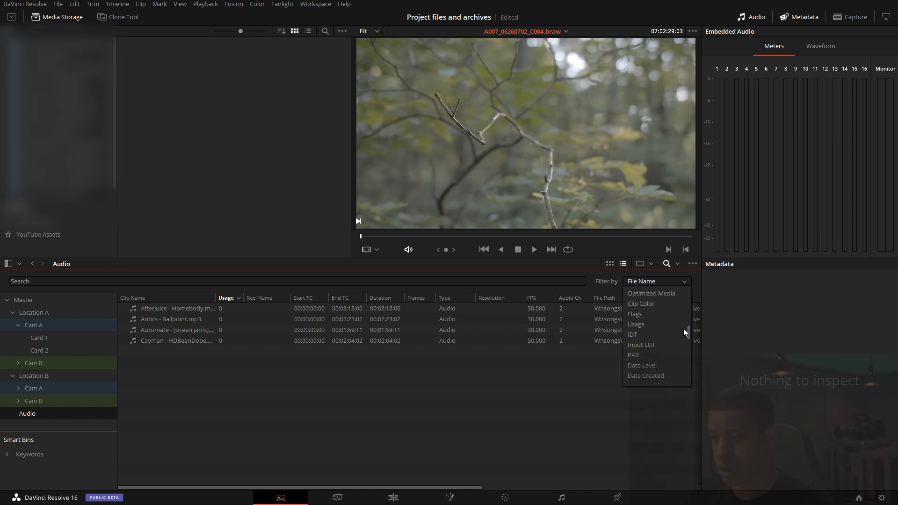
left_click(634, 324)
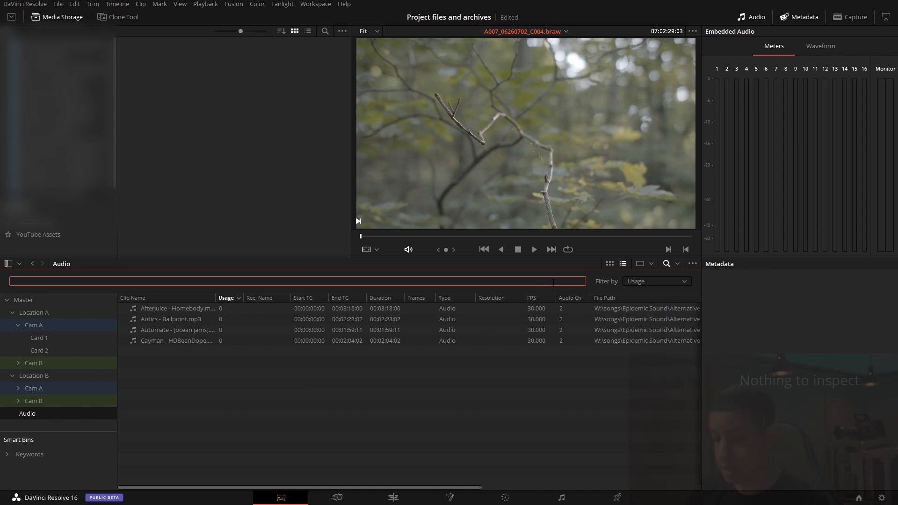
type("0")
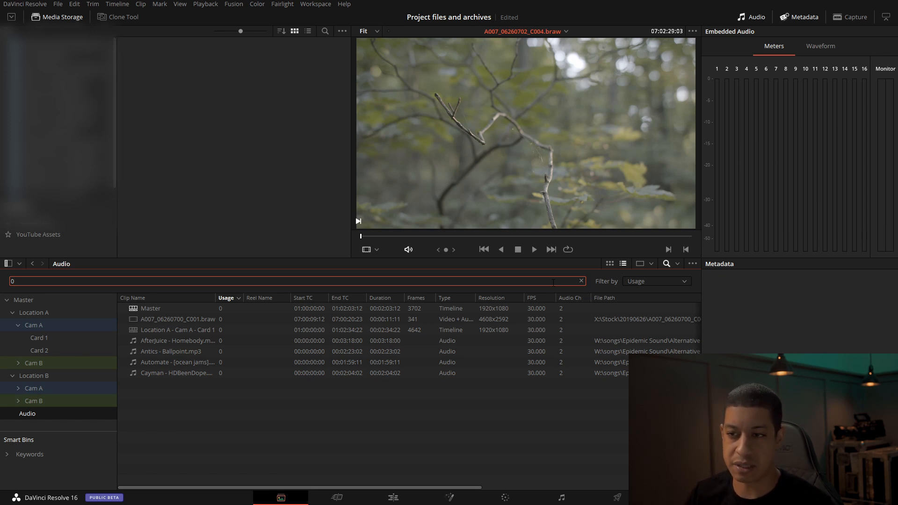
mouse_move(169, 302)
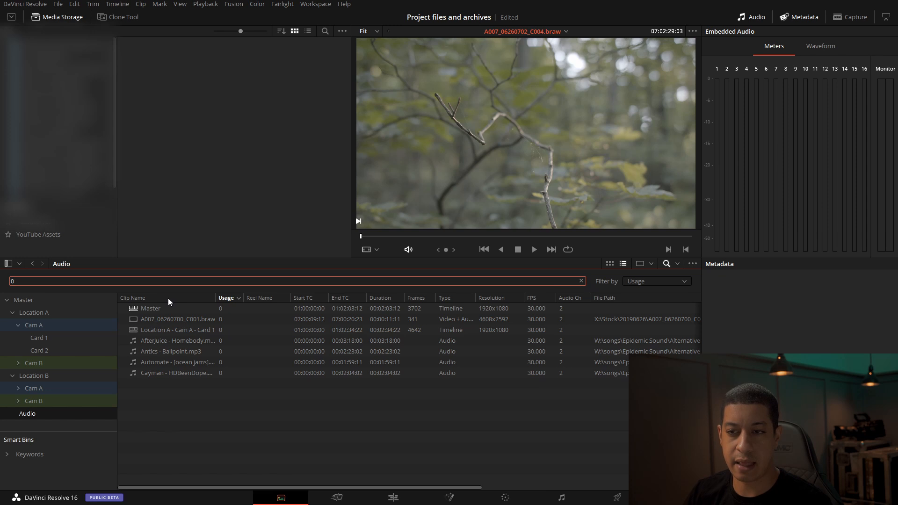
Step: Sort the unused items by Clip Name in descending order
left_click(132, 298)
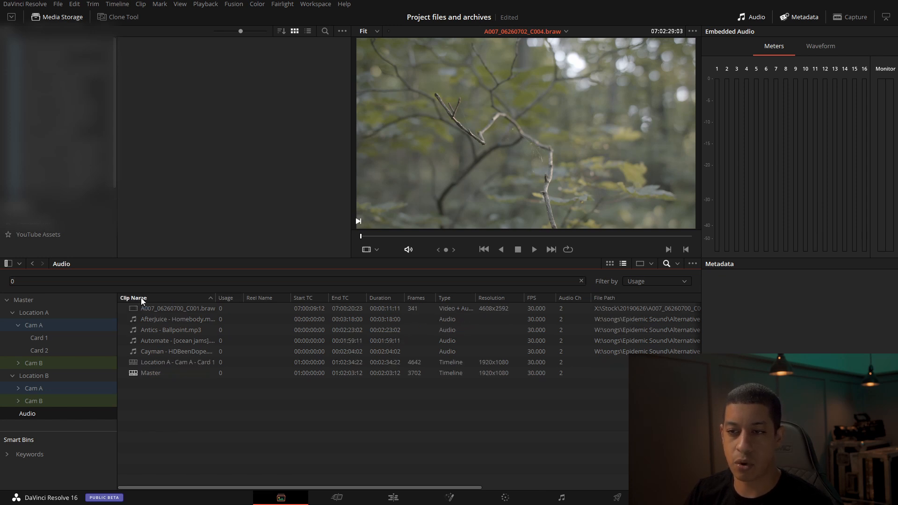
left_click(132, 298)
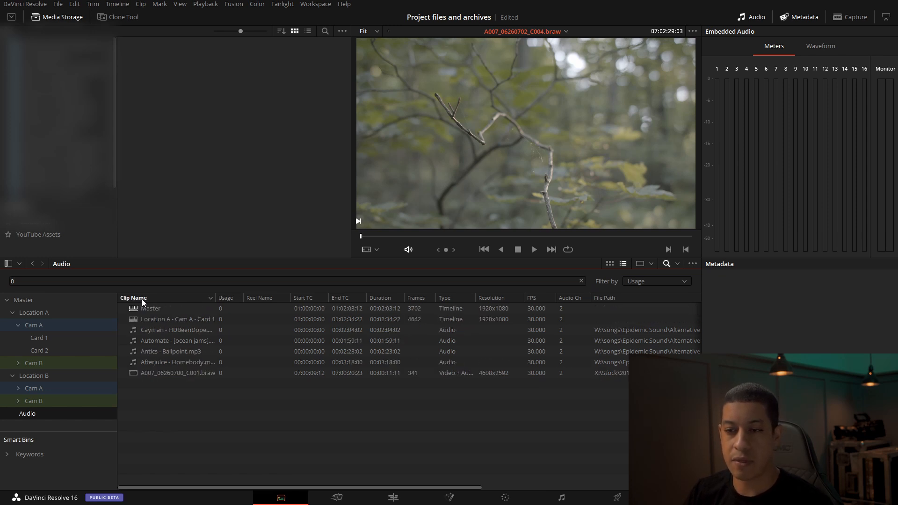
left_click(175, 329)
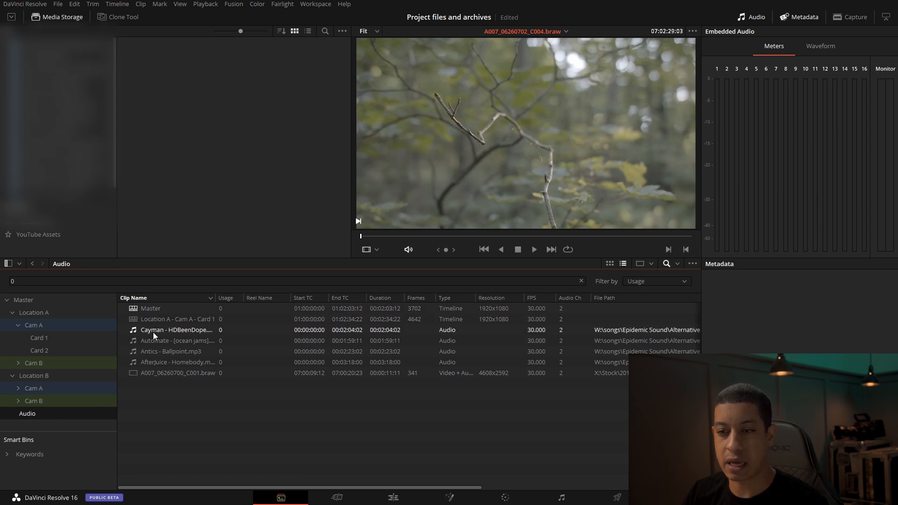
left_click(177, 340)
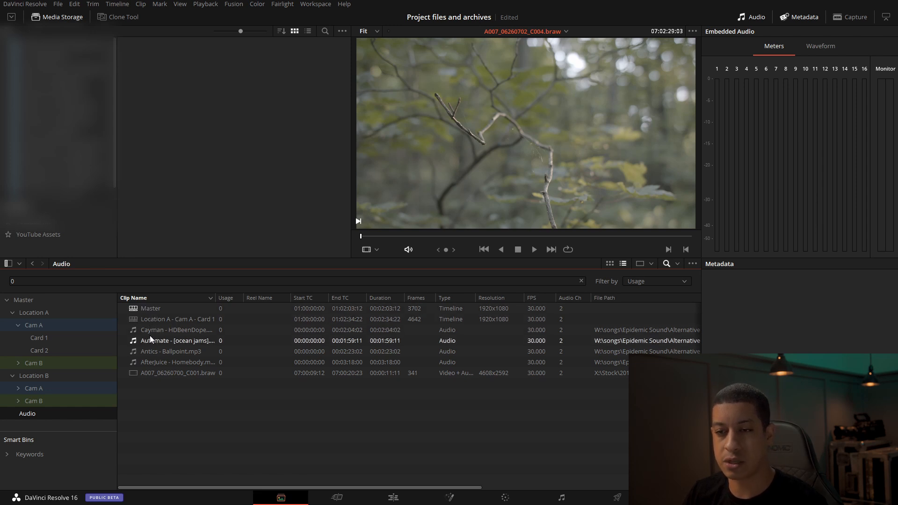
left_click(150, 308)
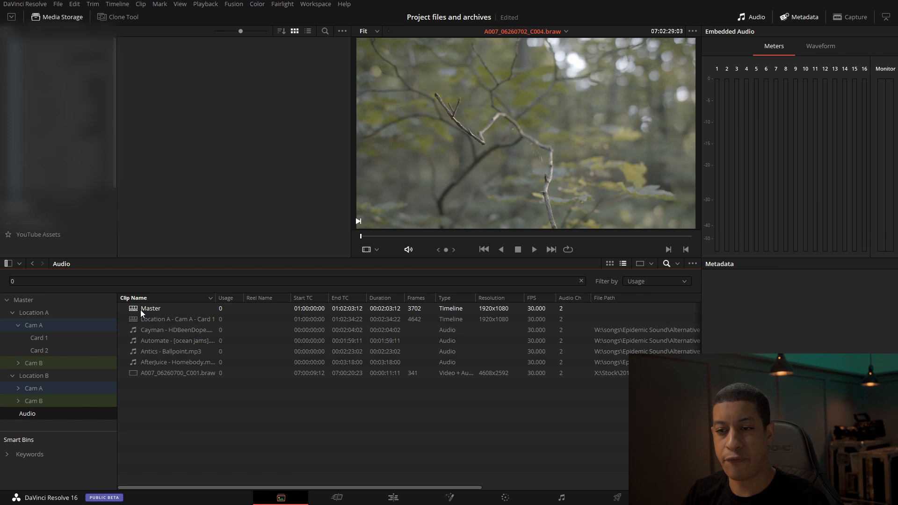
left_click(176, 329)
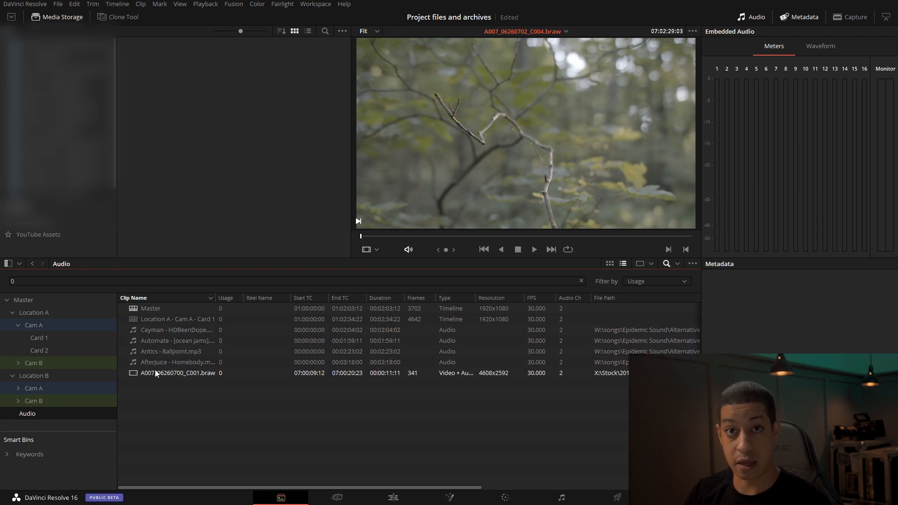
Step: Remove the five unused clips from the media pool and return to the Edit page
left_click(175, 329)
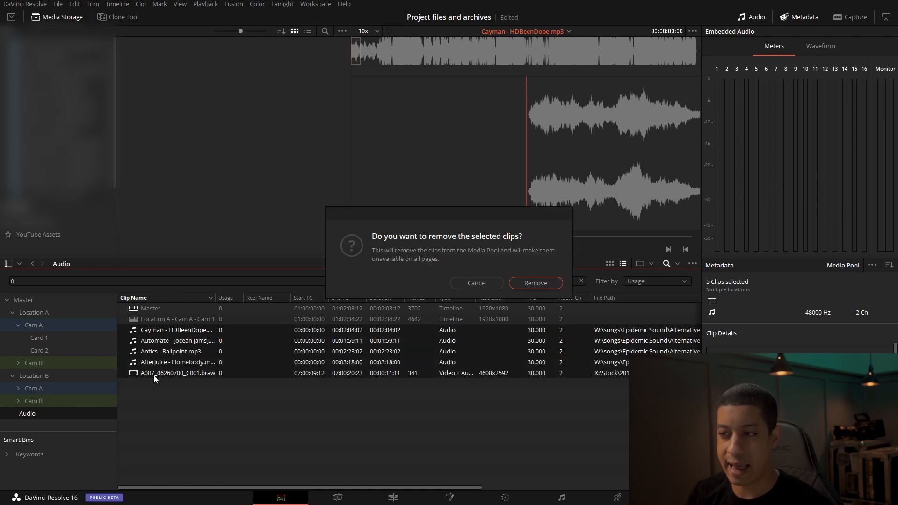
left_click(533, 283)
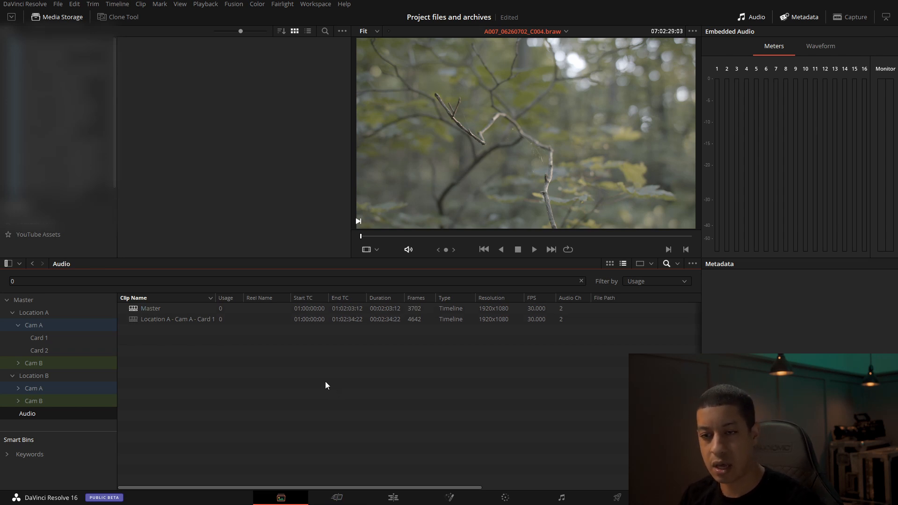
left_click(286, 280)
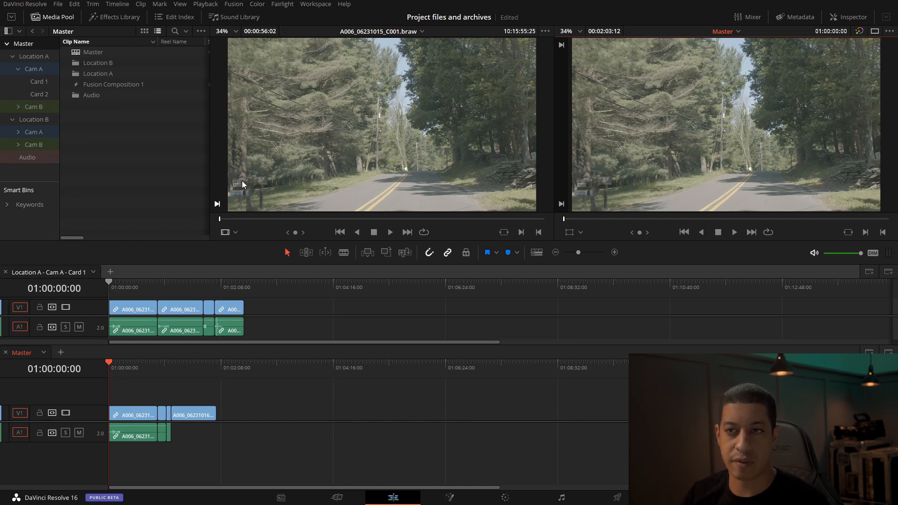
Step: Open the project list via the house icon
left_click(27, 157)
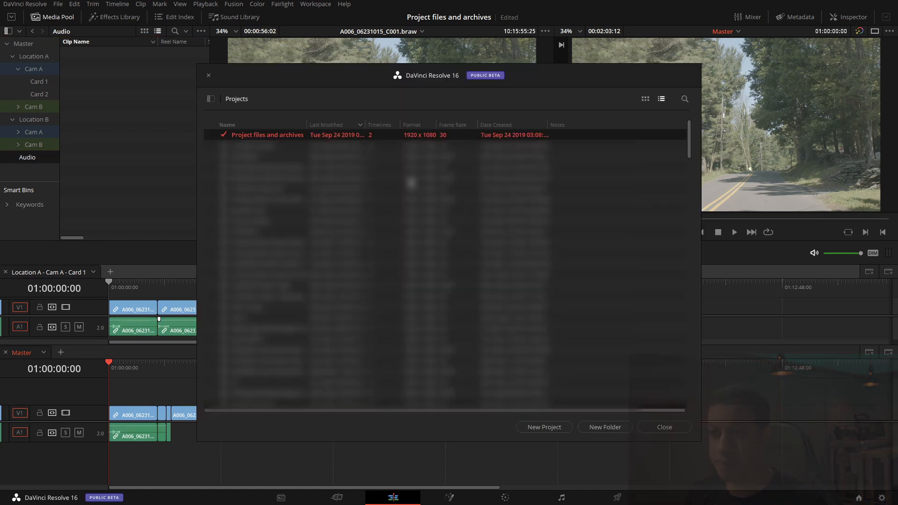
Step: Export the project archive as 'Project files and archives.dra' into the Demo folder
right_click(266, 134)
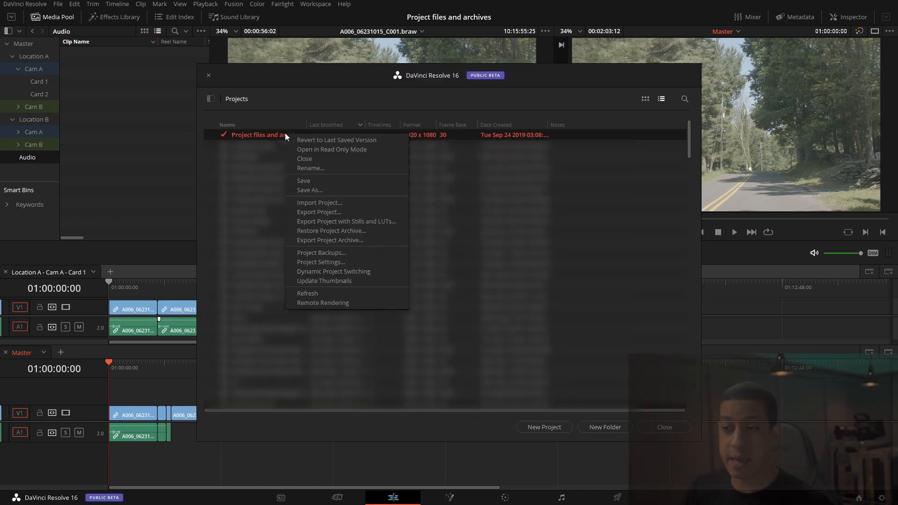
mouse_move(336, 240)
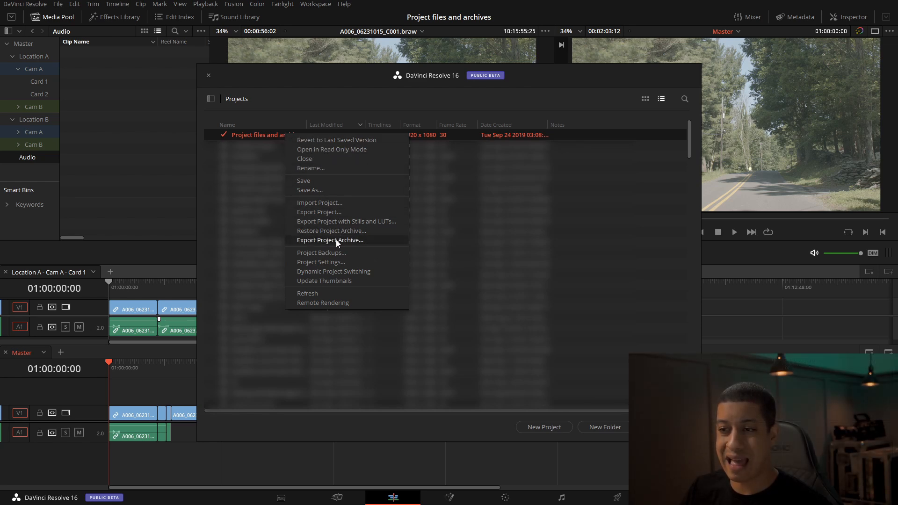
left_click(330, 240)
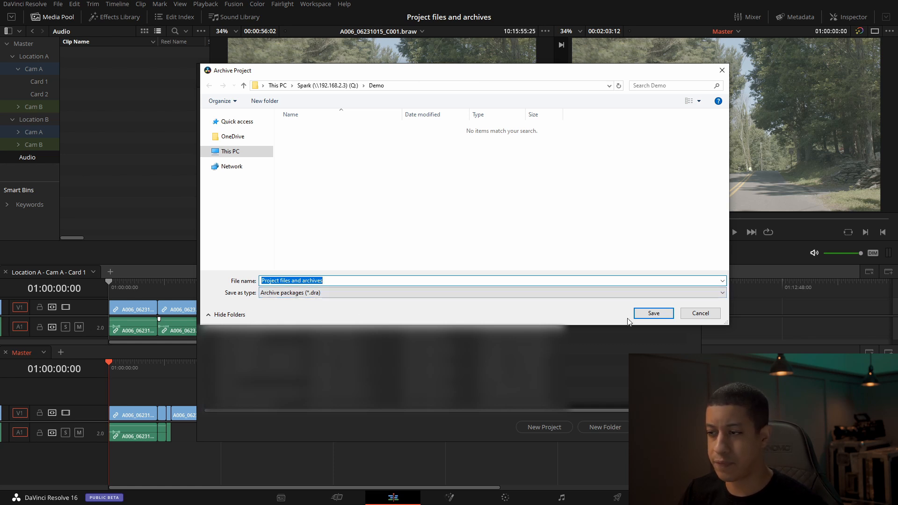
left_click(652, 313)
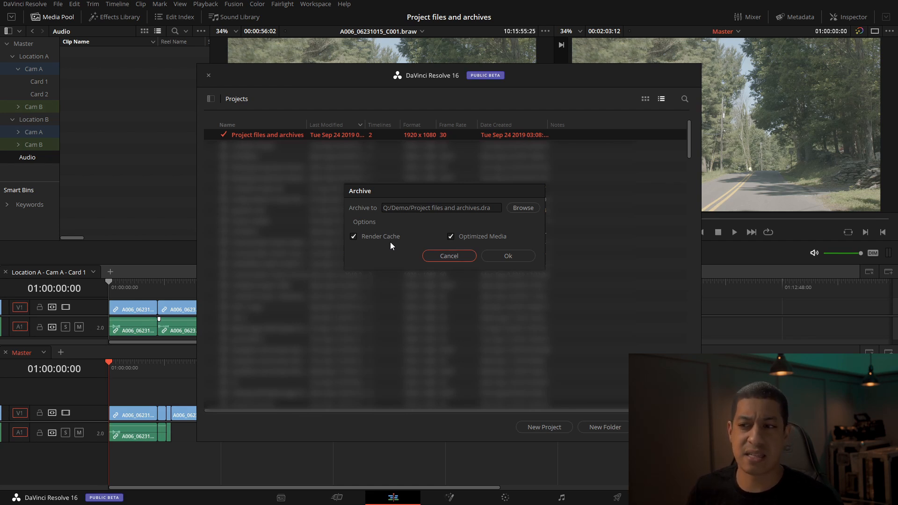
mouse_move(393, 237)
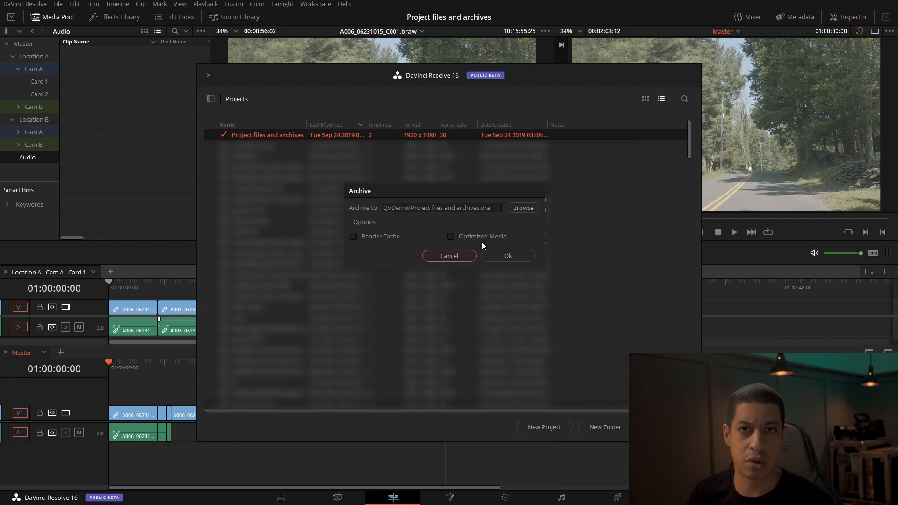
Step: Start the archive with Render Cache and Optimized Media unchecked, and let it finish
left_click(507, 255)
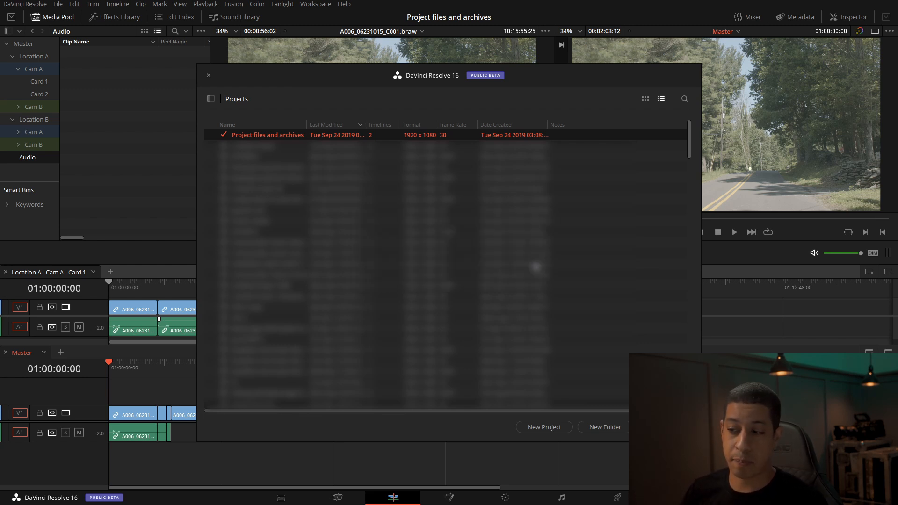
mouse_move(355, 106)
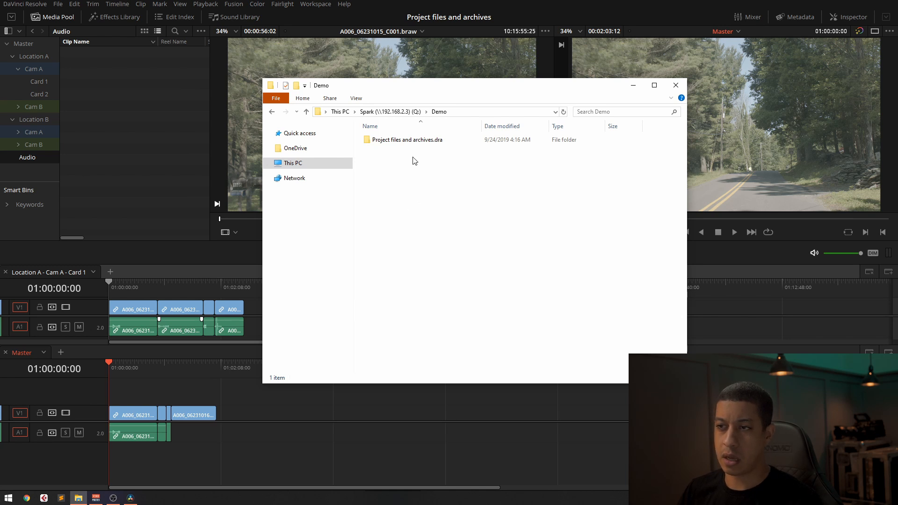
mouse_move(407, 140)
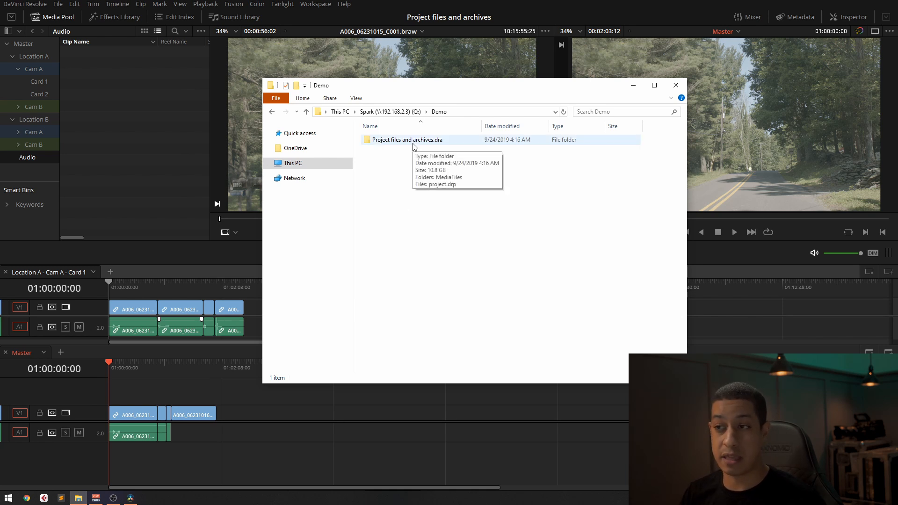
Step: Browse the archive's MediaFiles > 20190623 footage in Explorer, then go back up to Demo
left_click(407, 140)
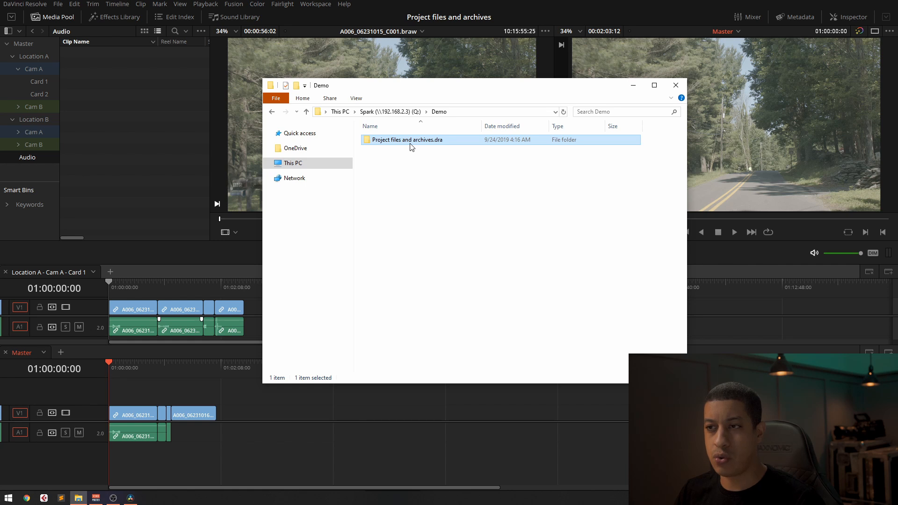
double_click(408, 139)
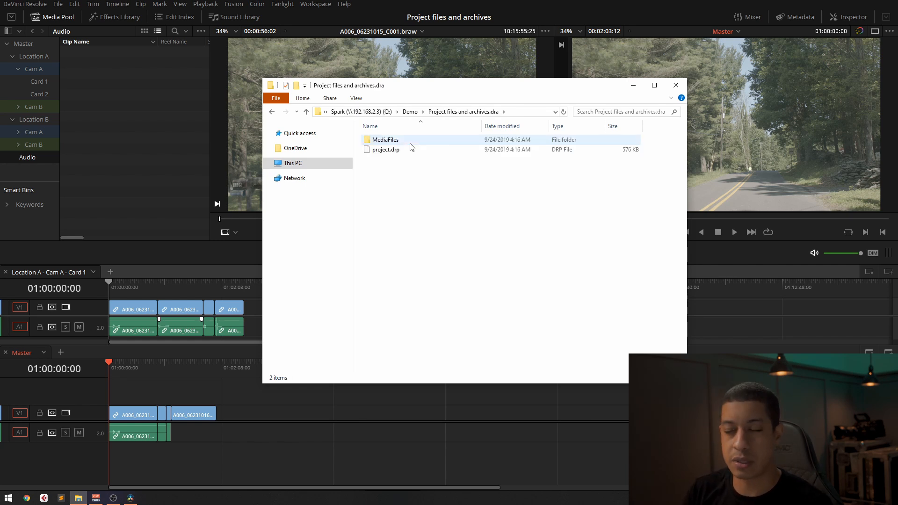
mouse_move(401, 145)
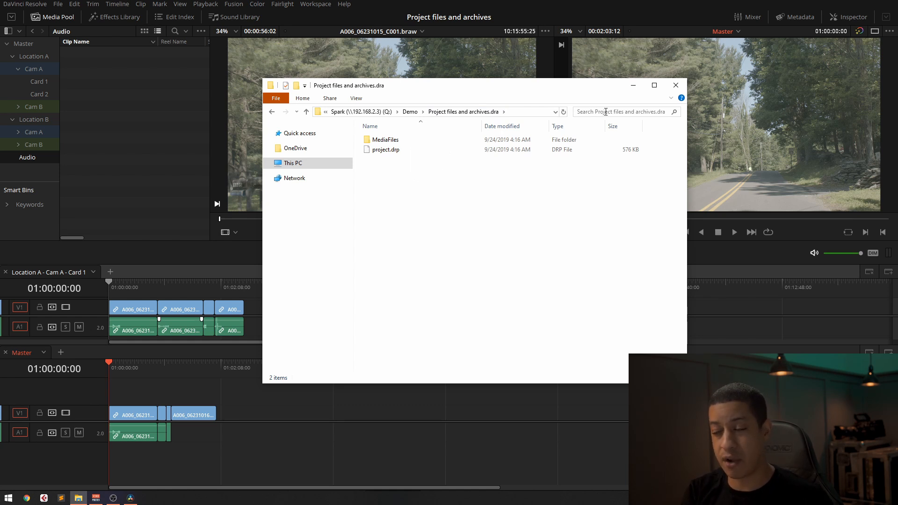
left_click(385, 140)
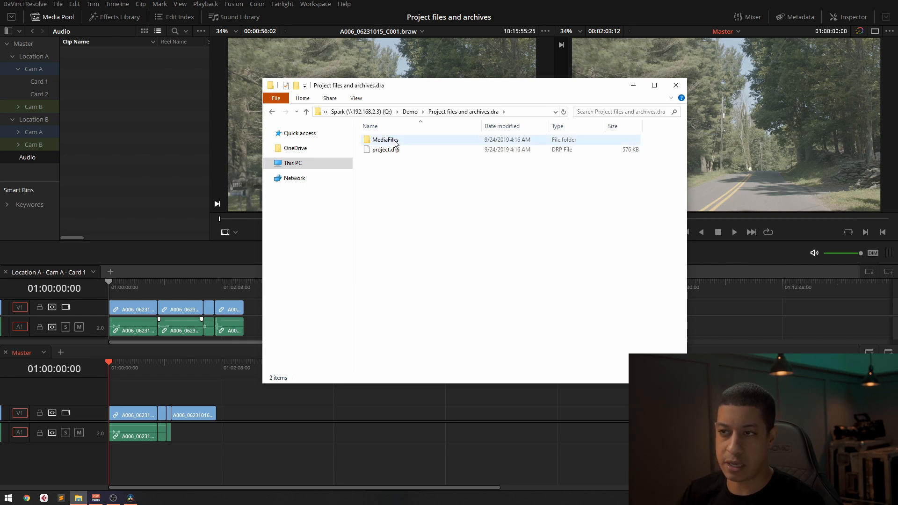
double_click(383, 139)
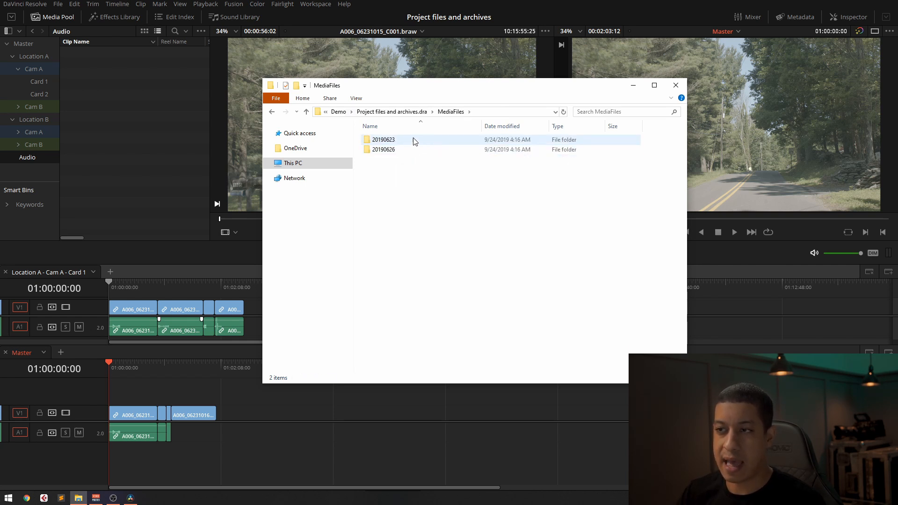
double_click(383, 139)
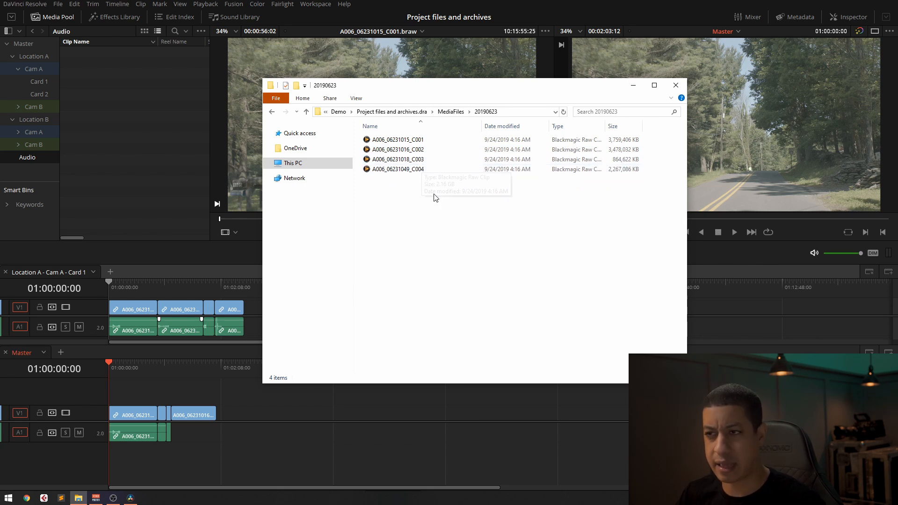
left_click(272, 111)
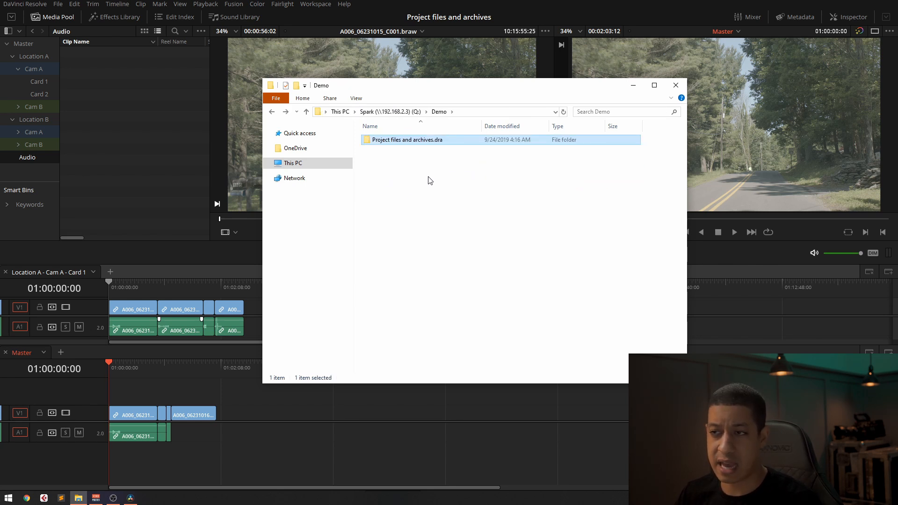
double_click(407, 139)
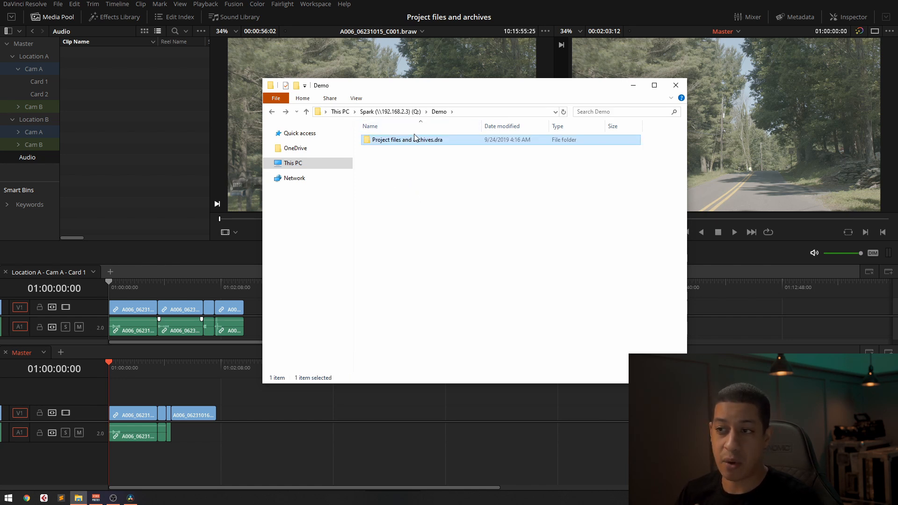
mouse_move(251, 262)
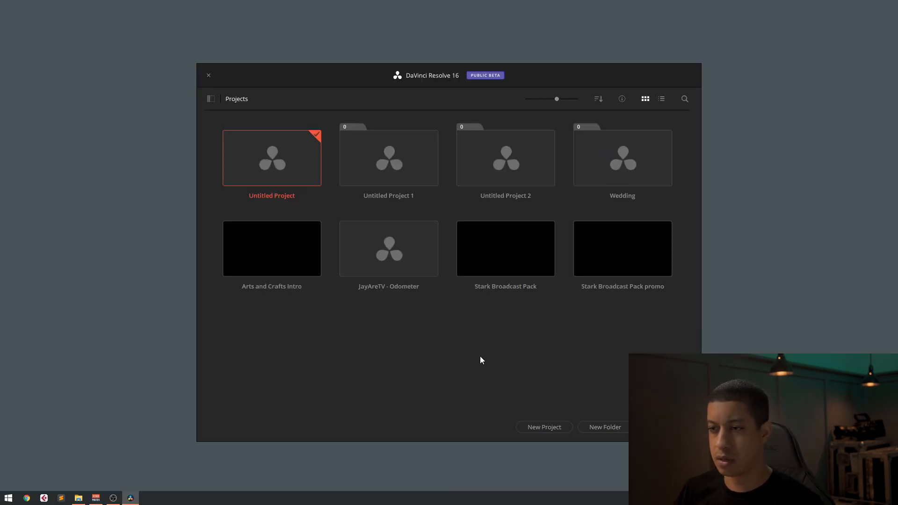
mouse_move(475, 359)
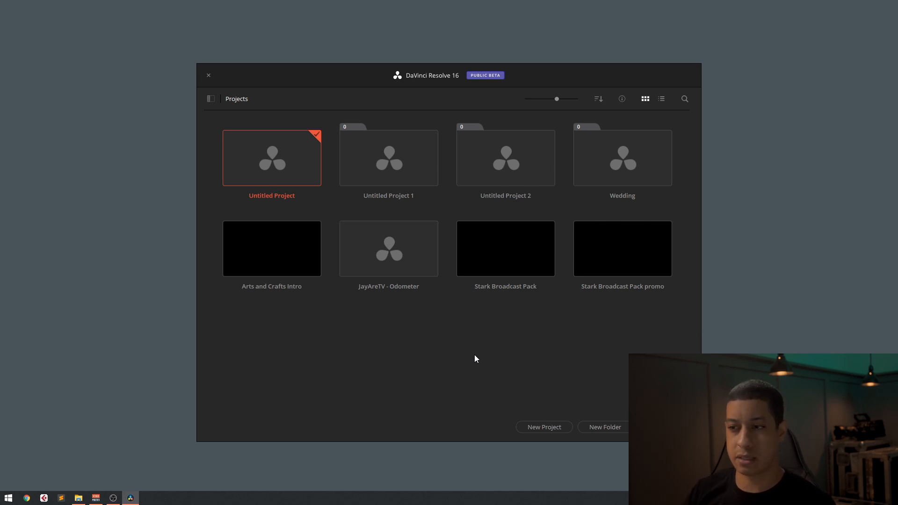
Step: Open the Project Manager context menu and begin importing a project file
right_click(475, 359)
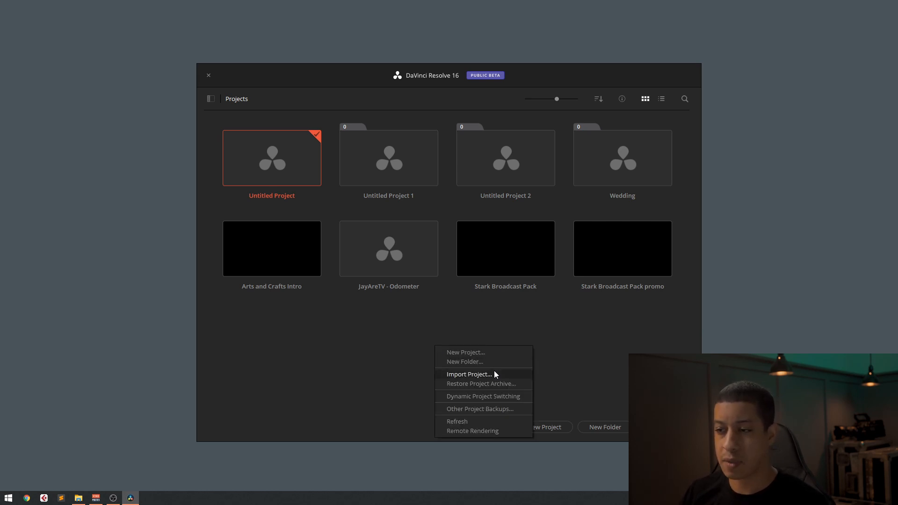
mouse_move(481, 383)
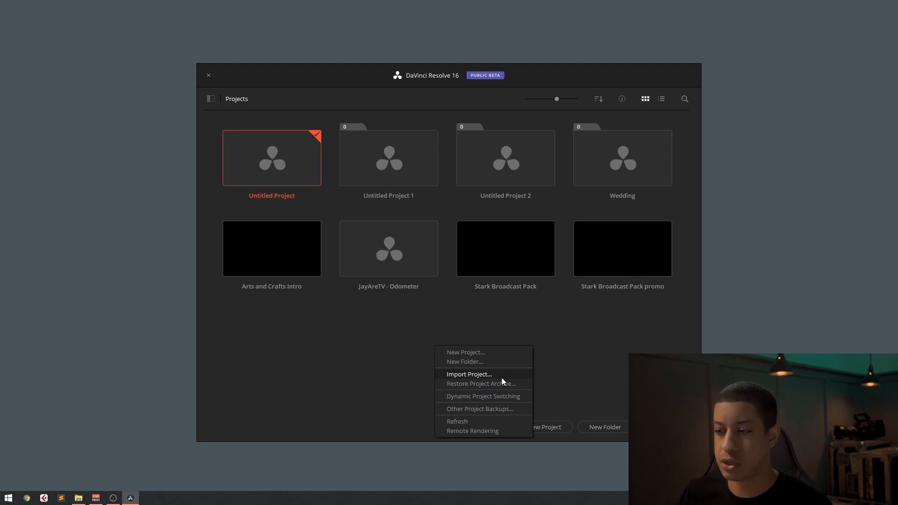
left_click(469, 374)
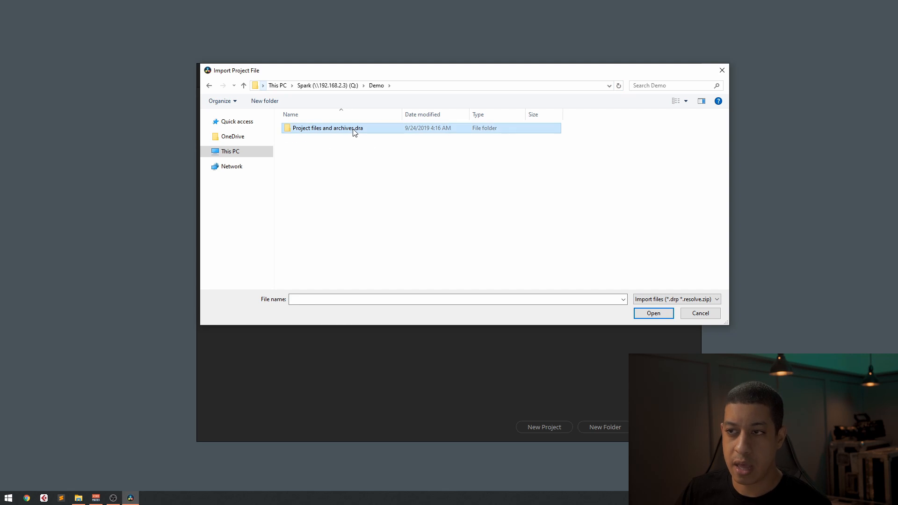
double_click(327, 128)
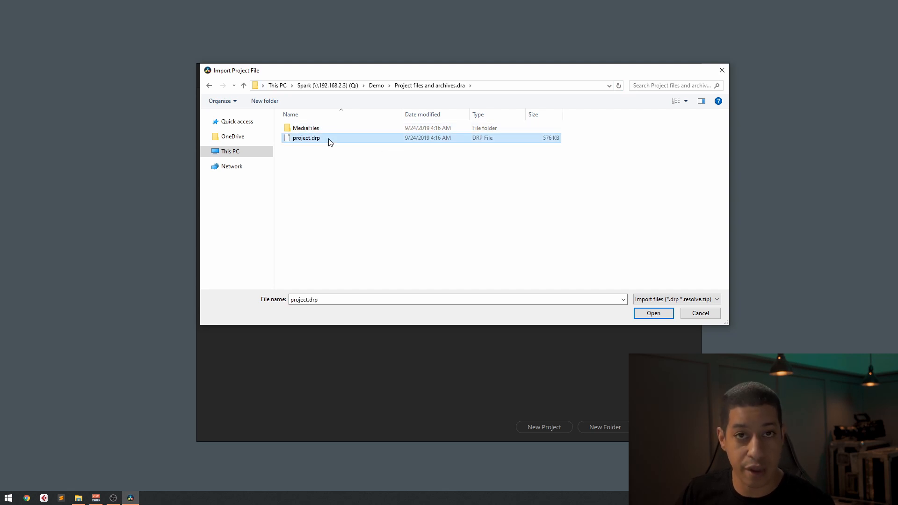
mouse_move(678, 319)
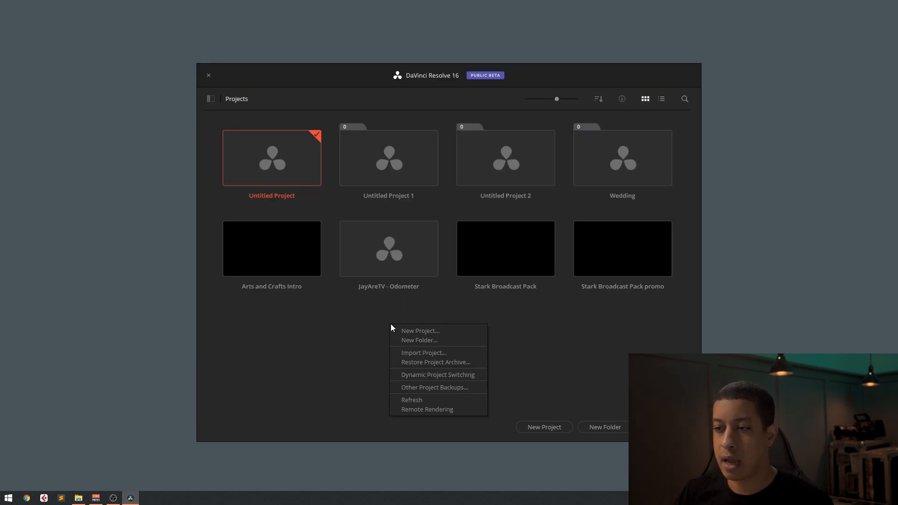
mouse_move(453, 362)
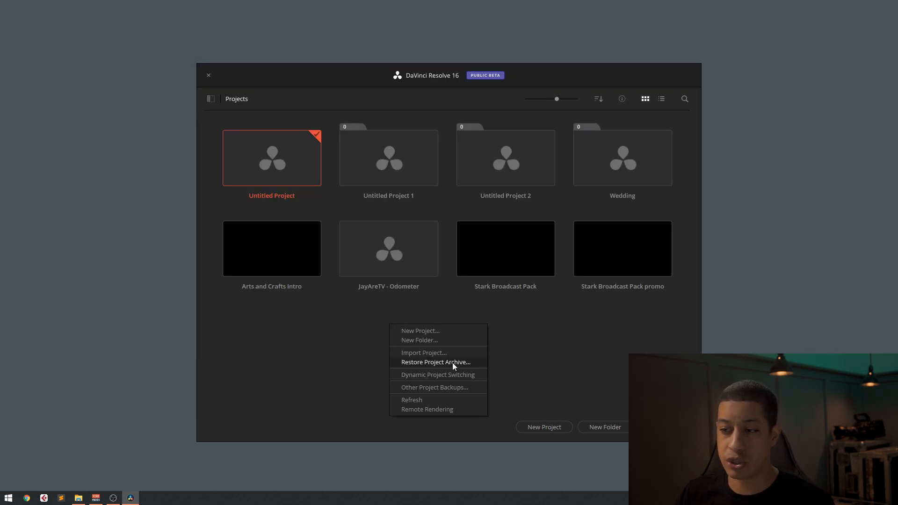
Step: Restore the project from the 'Project files and archives.dra' archive
left_click(435, 362)
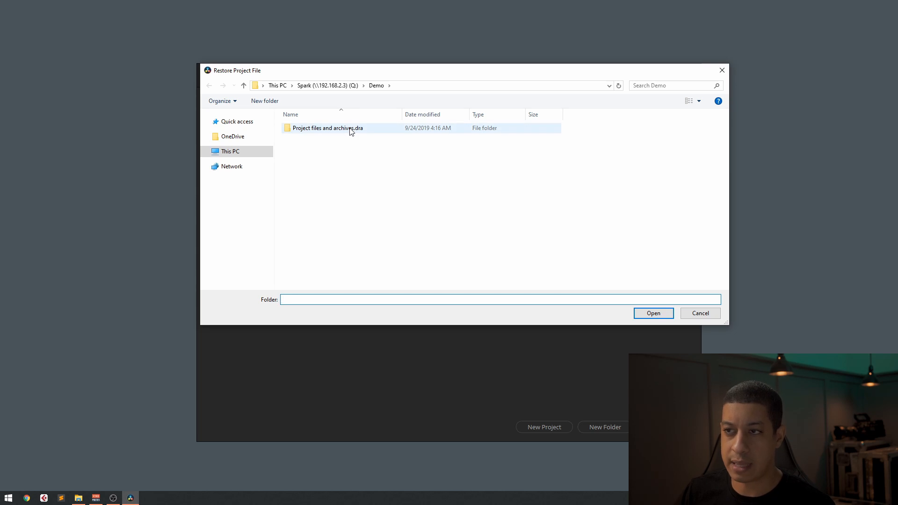
left_click(327, 128)
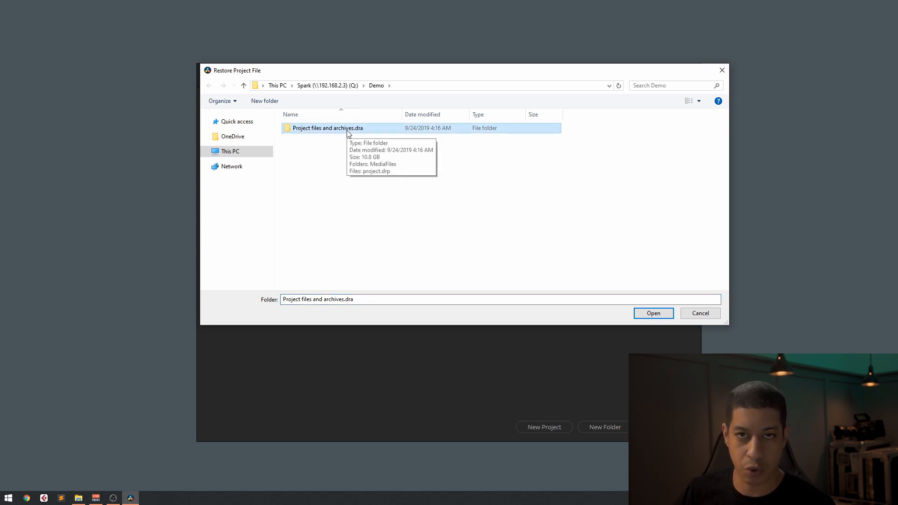
left_click(653, 313)
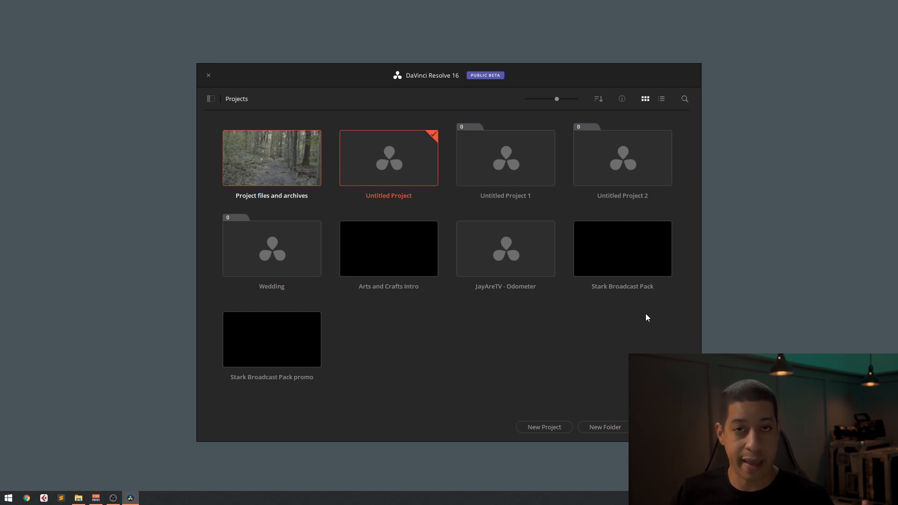
mouse_move(634, 315)
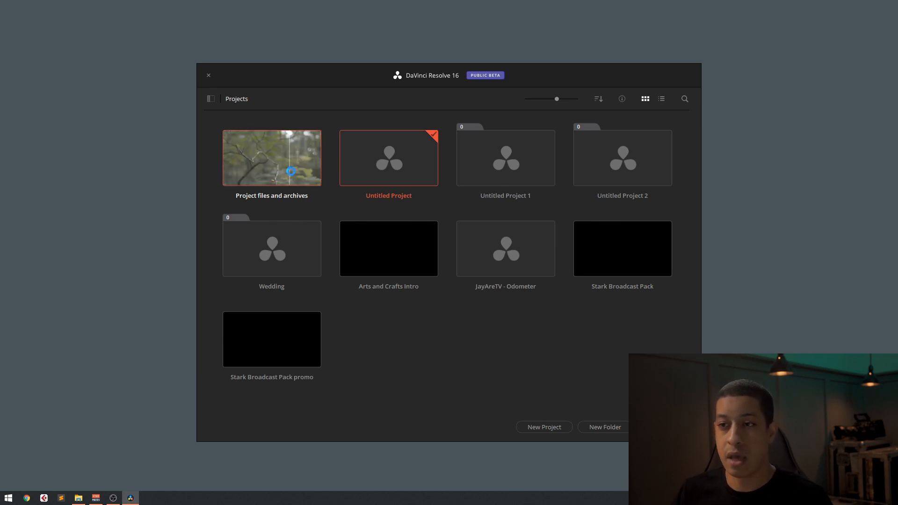
Step: Open the restored project and view the Card 1 bin on the Media page
left_click(209, 75)
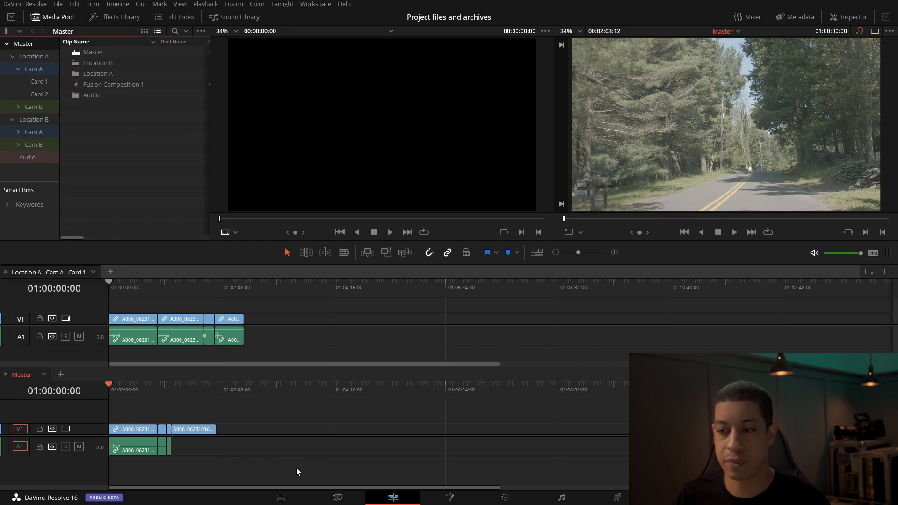
left_click(280, 496)
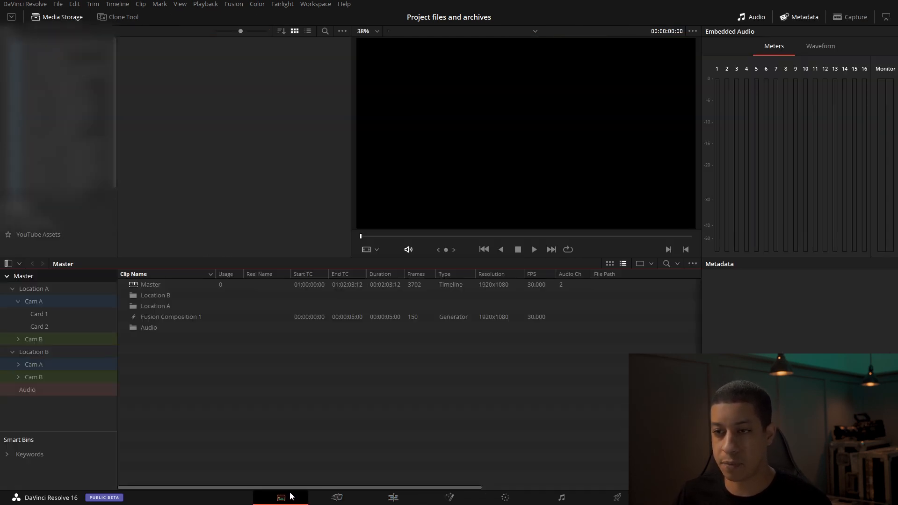
left_click(38, 313)
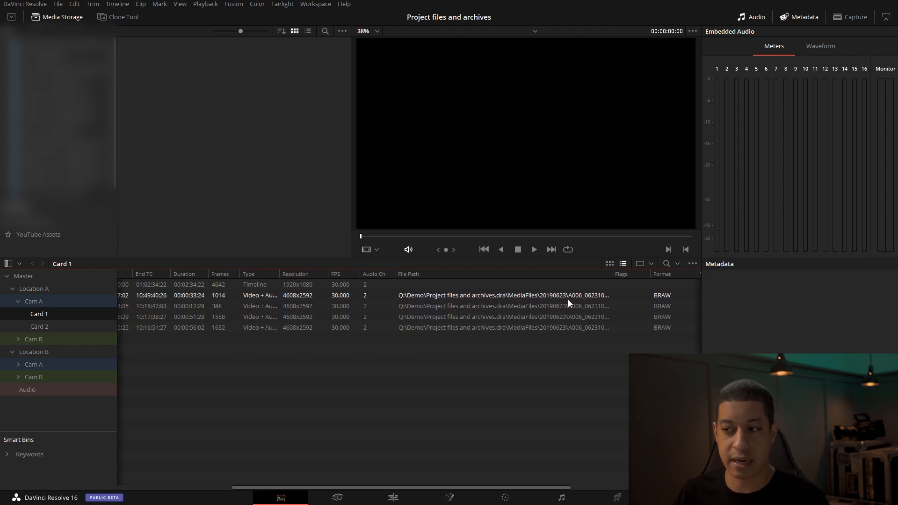
mouse_move(601, 302)
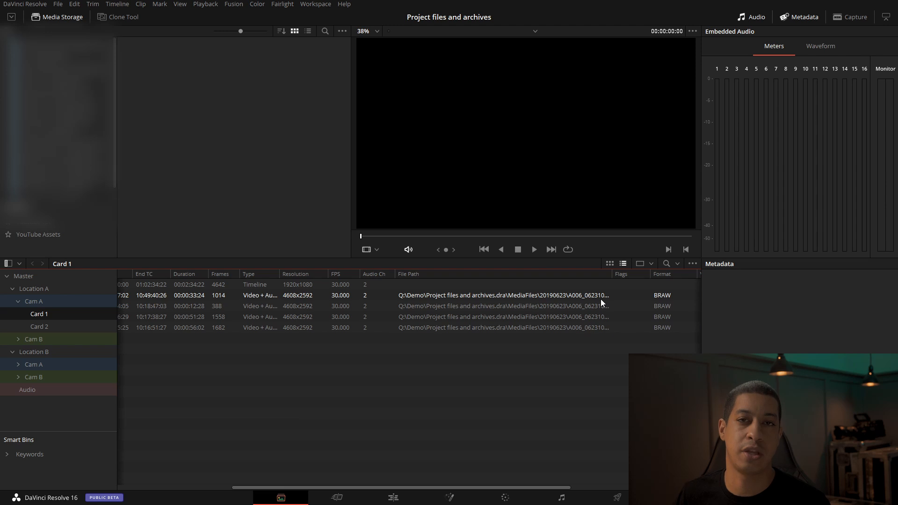
mouse_move(589, 298)
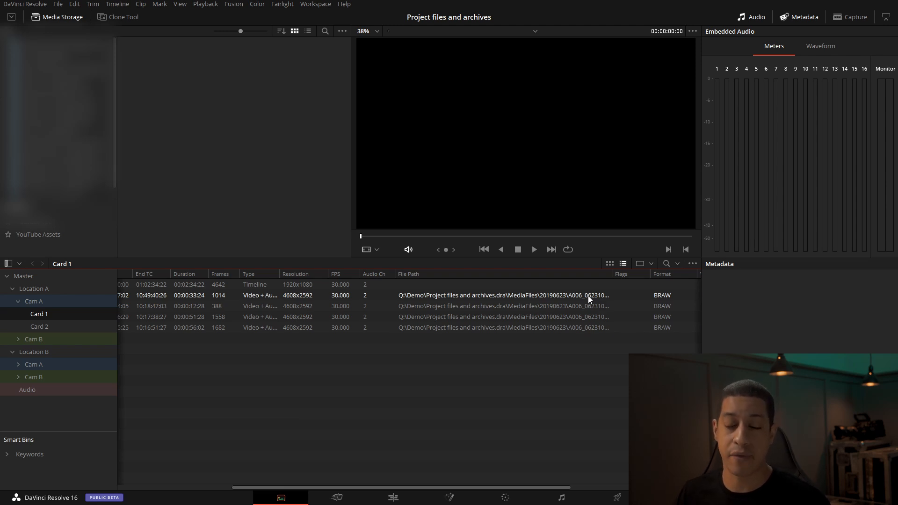
mouse_move(564, 299)
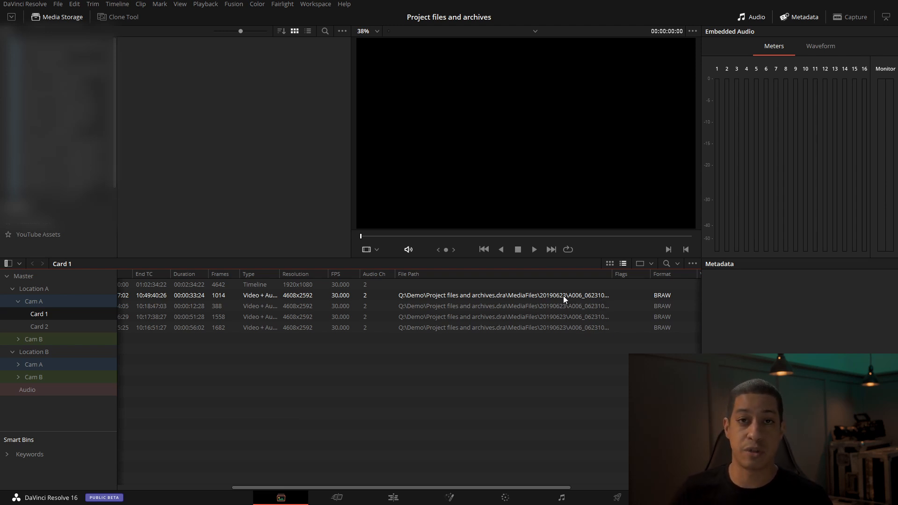